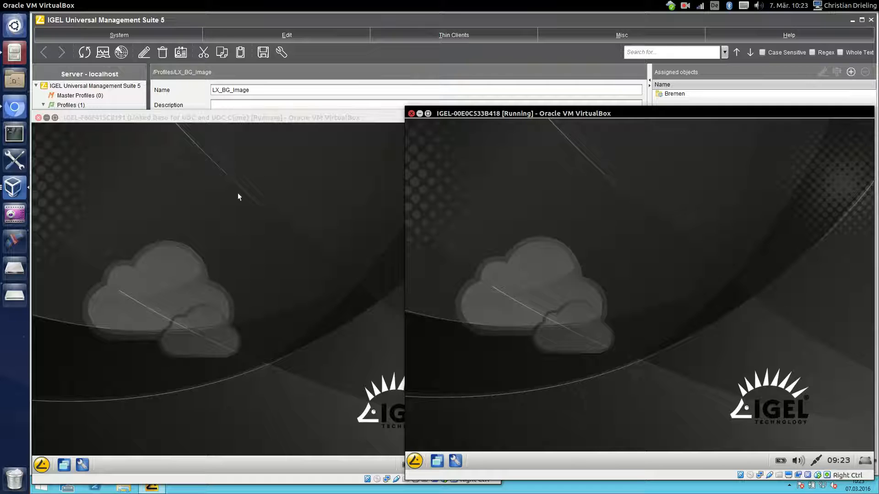
mouse_move(414, 192)
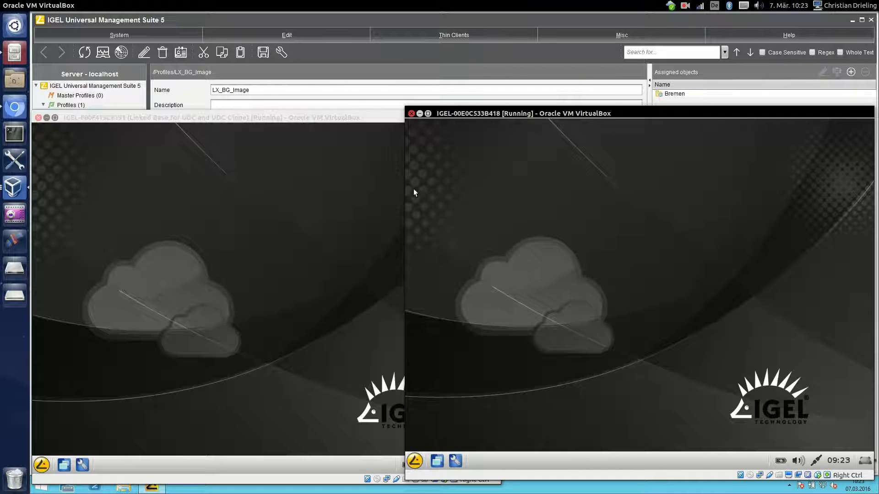
mouse_move(566, 302)
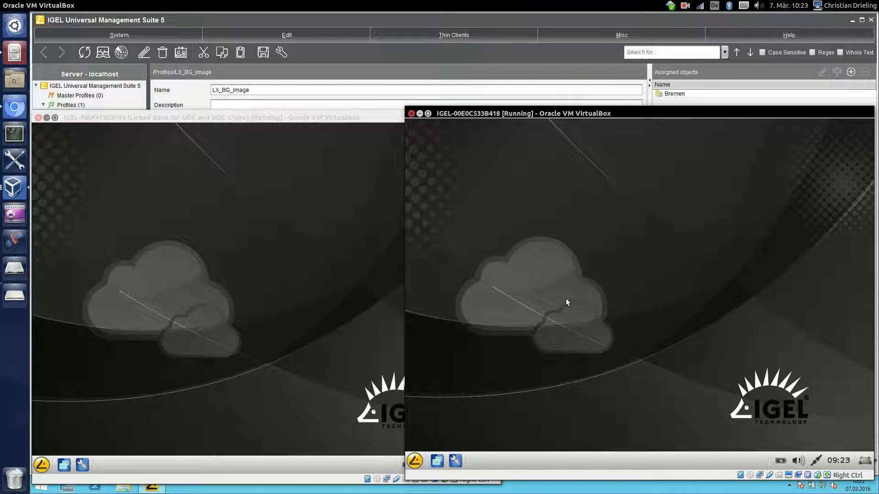
mouse_move(342, 359)
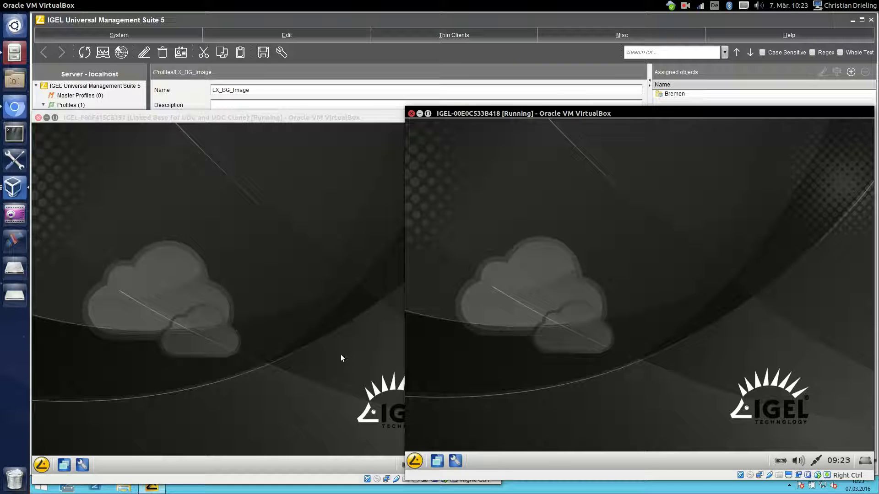
mouse_move(380, 60)
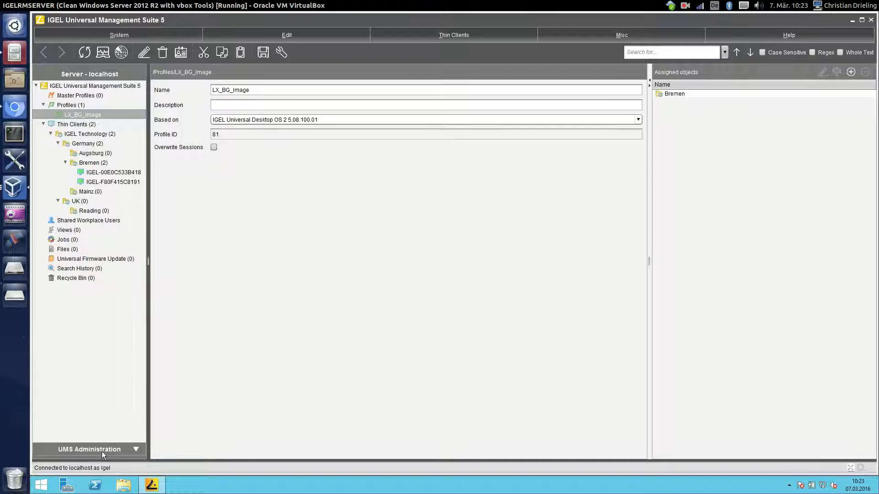
- Enable Template Profiles under UMS Administration > Misc Settings
click(89, 449)
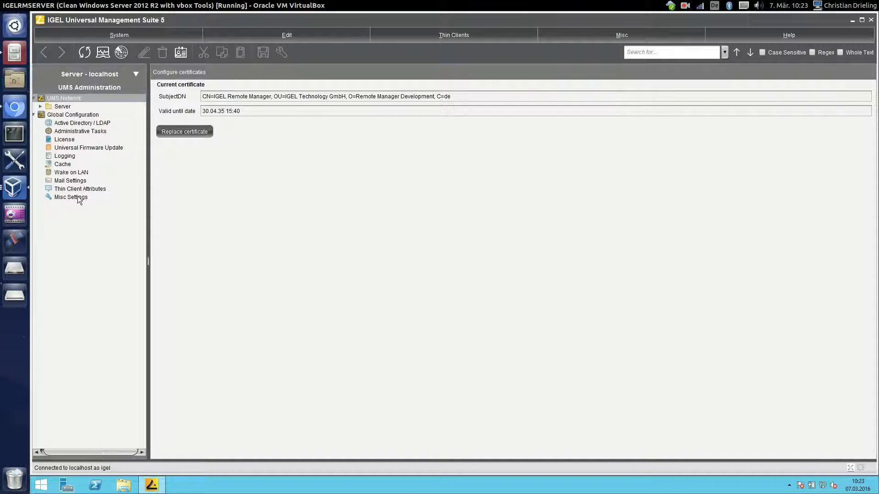
click(70, 197)
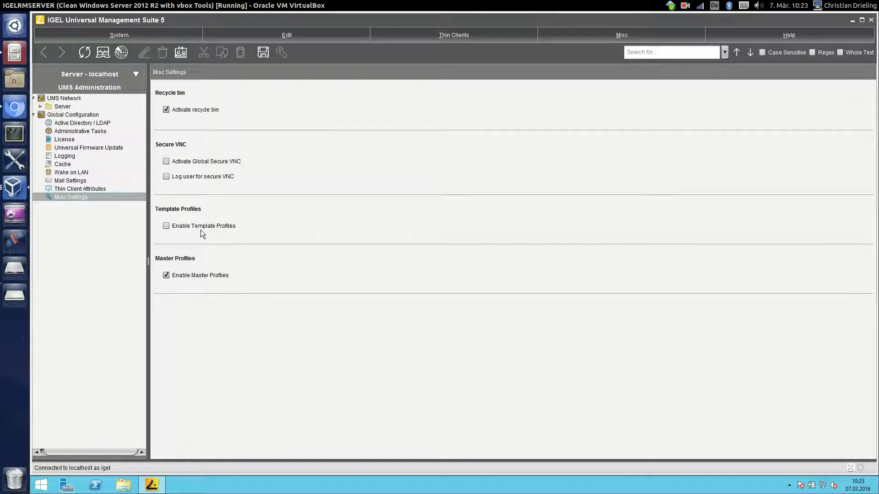
click(165, 225)
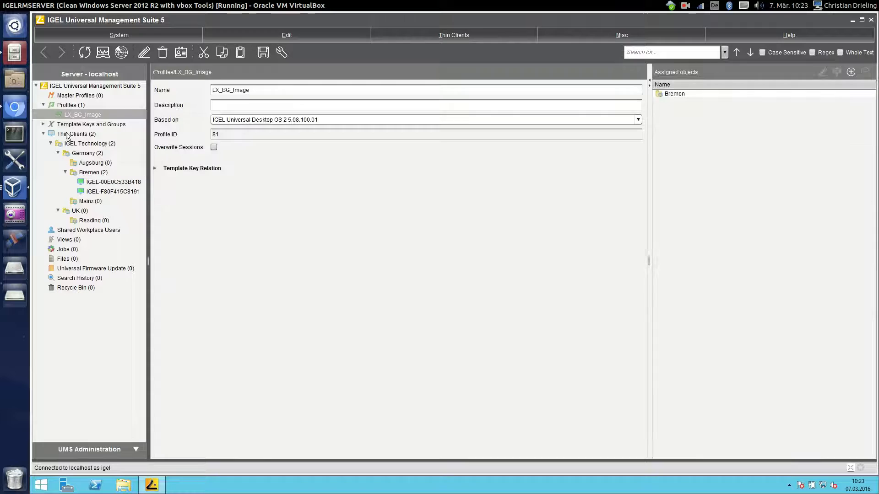
mouse_move(88, 124)
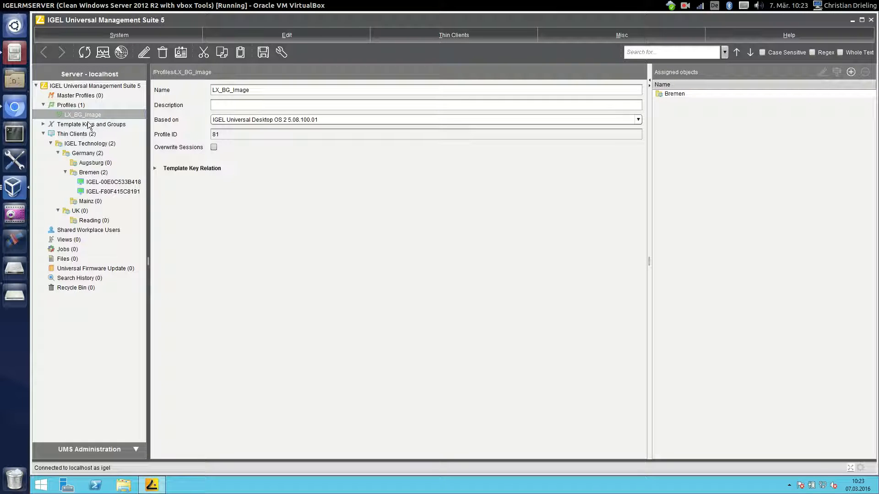
mouse_move(92, 124)
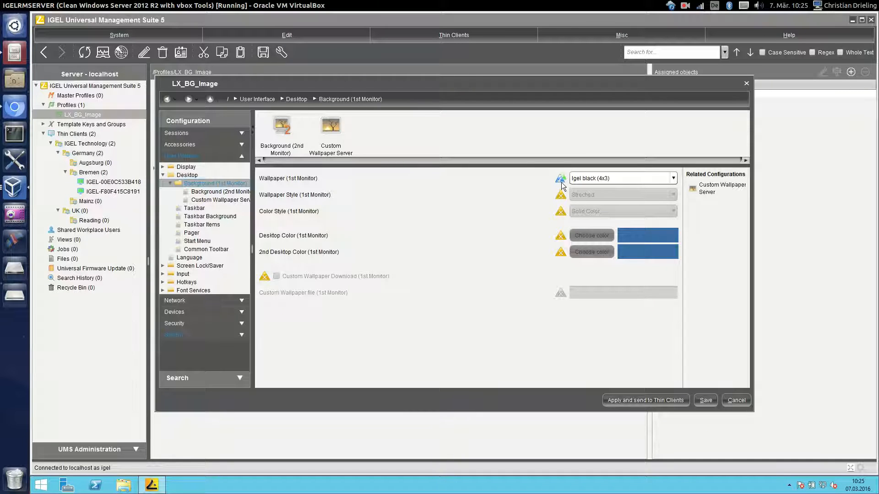
mouse_move(532, 189)
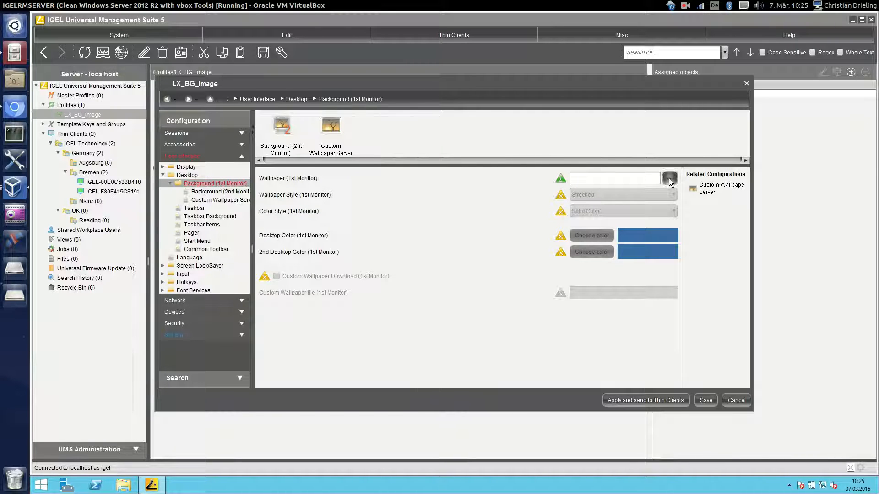
- Create a new template key named BackgroundImages for the wallpaper setting
click(670, 178)
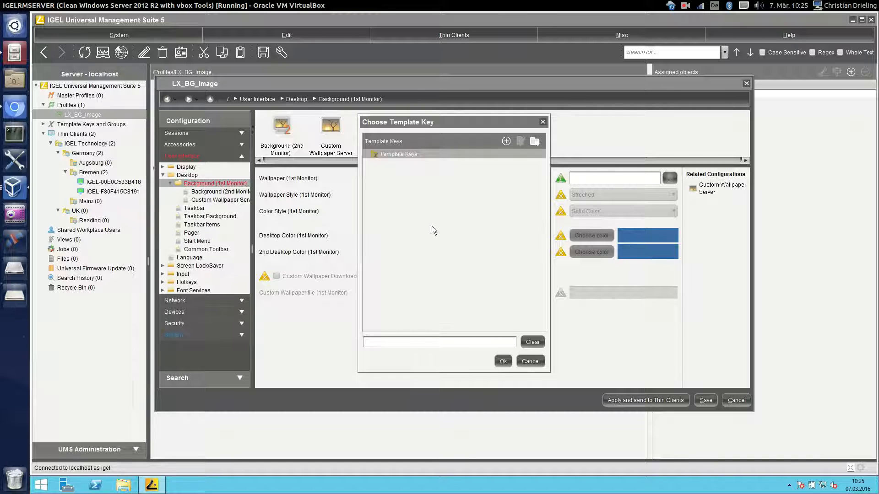
mouse_move(497, 151)
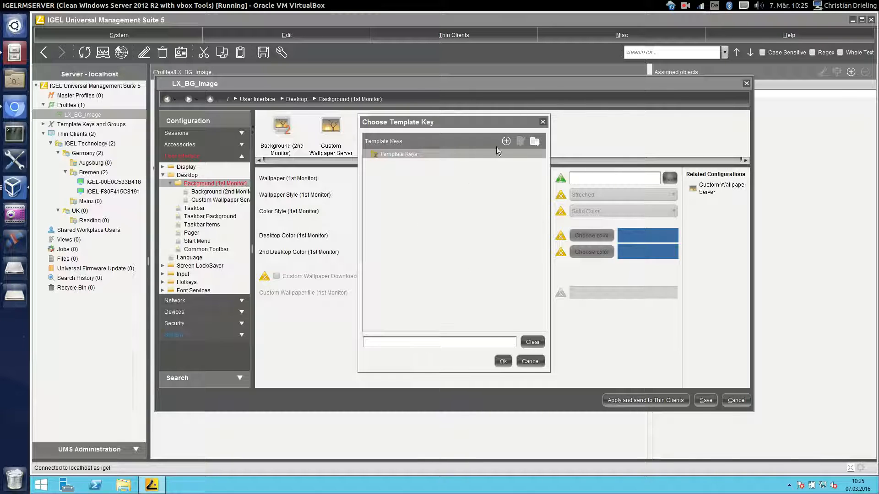
click(505, 141)
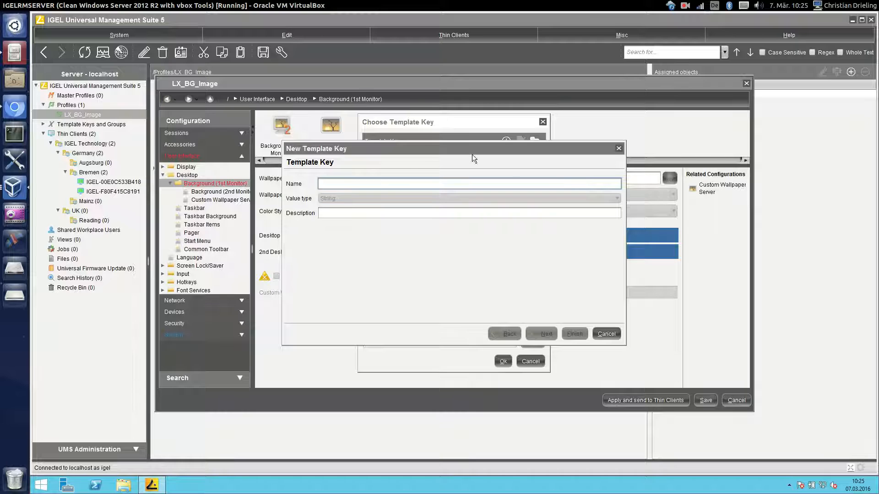
text(Background)
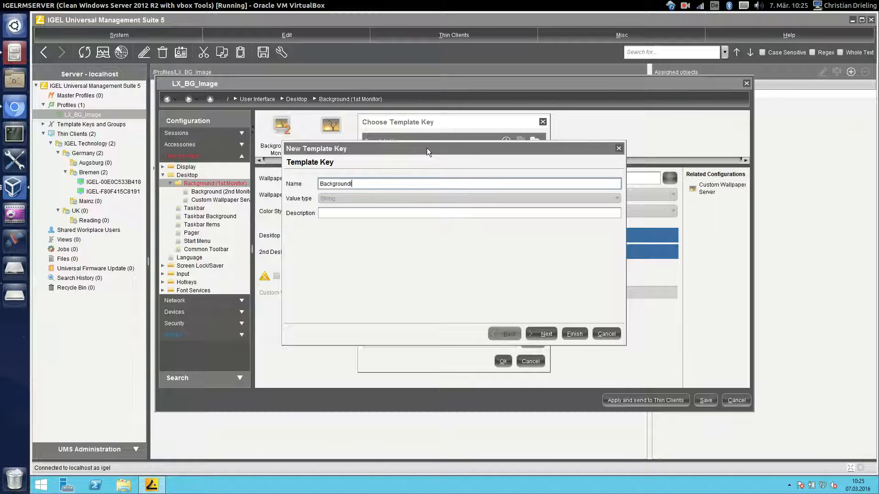
click(539, 334)
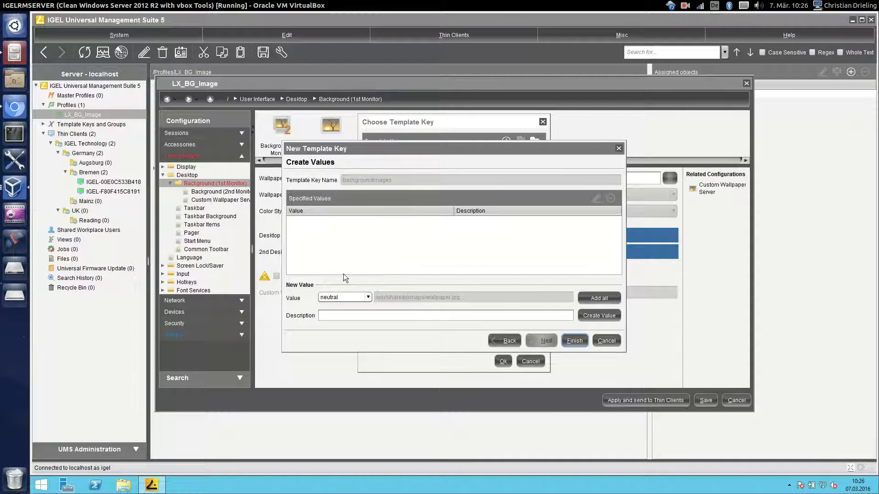
- Add three wallpaper values described normal, red (Igel red) and blue (Igel blue), then finish the key
click(445, 315)
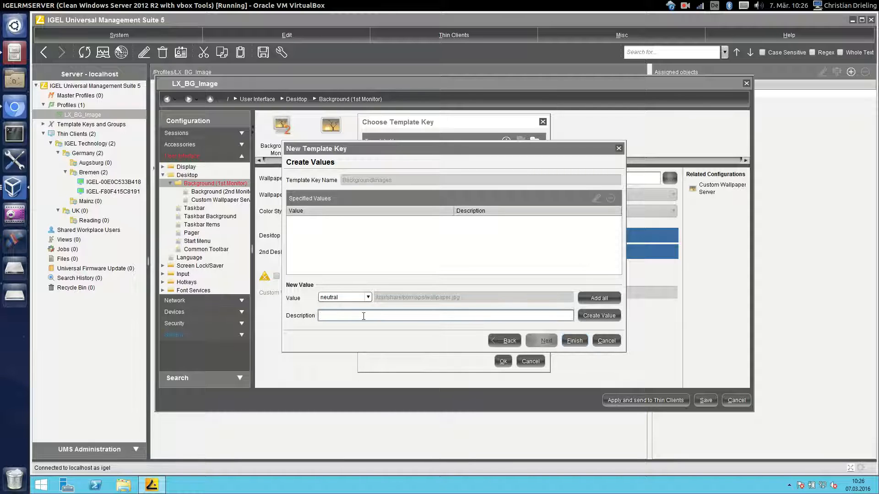
text(normal)
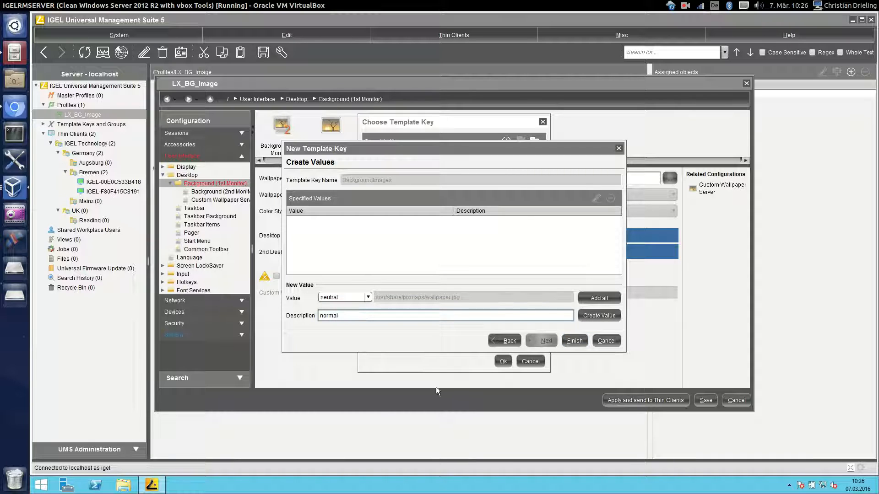
click(598, 314)
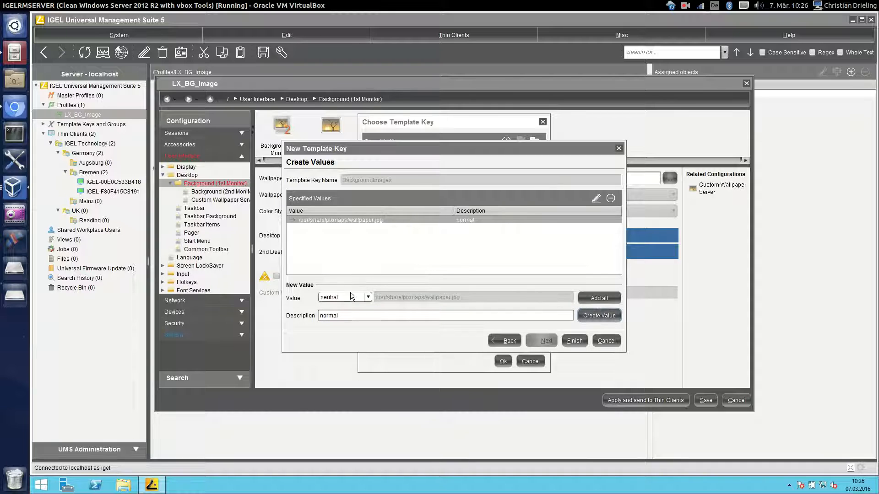
click(344, 297)
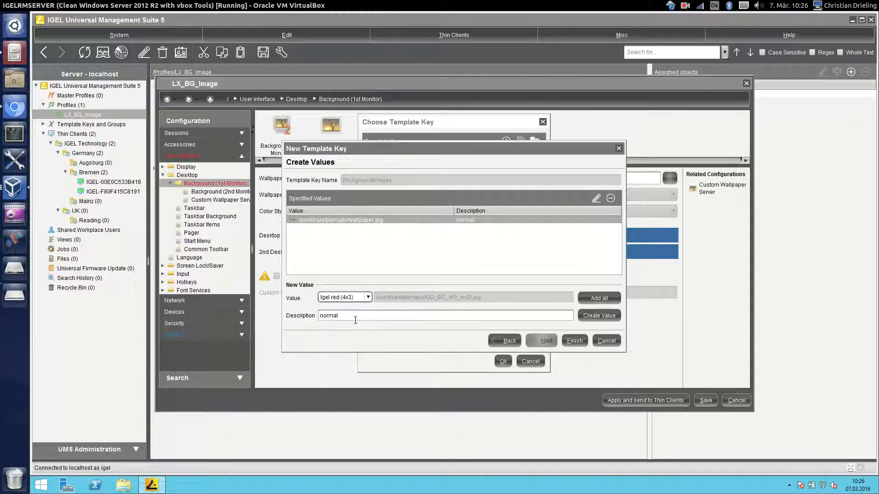
text(red)
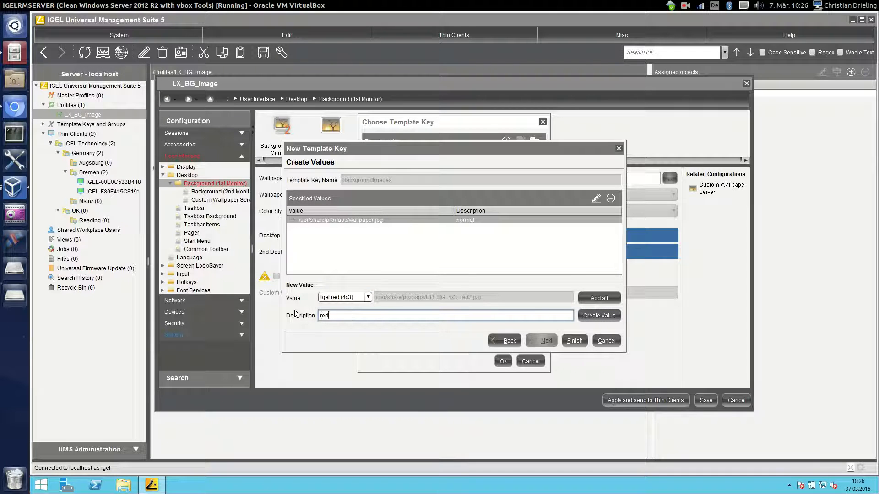
click(367, 297)
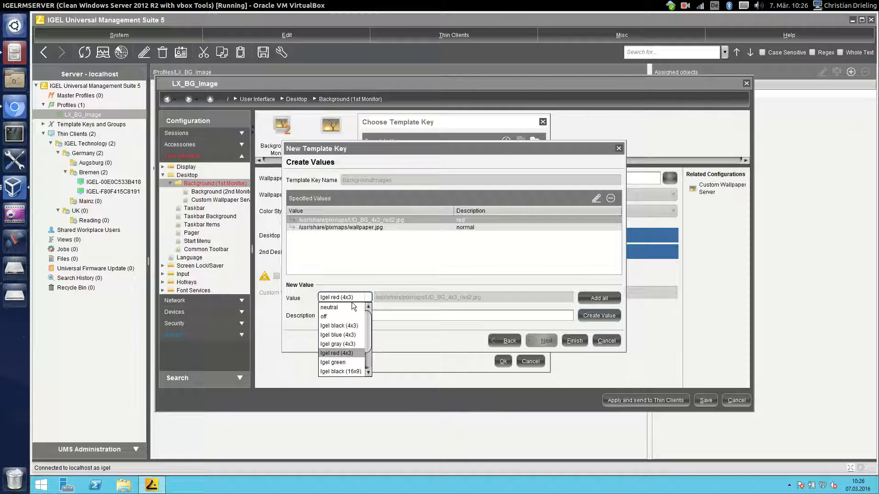
click(339, 335)
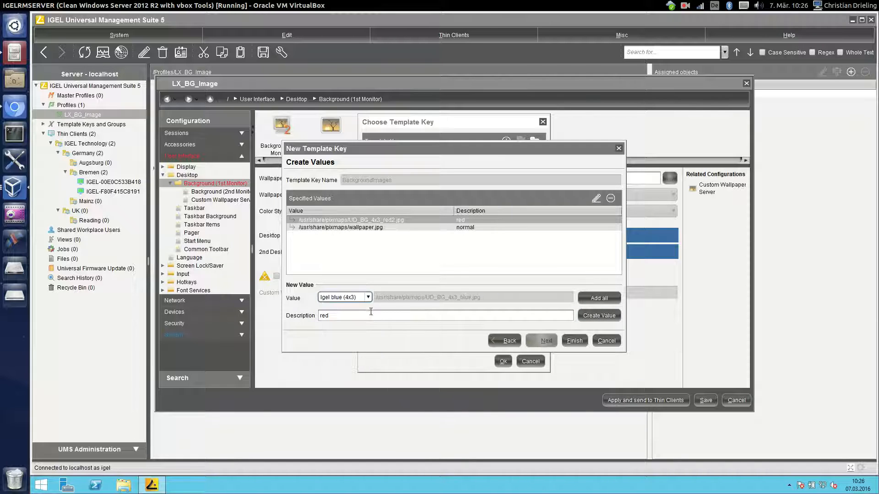
text(bl)
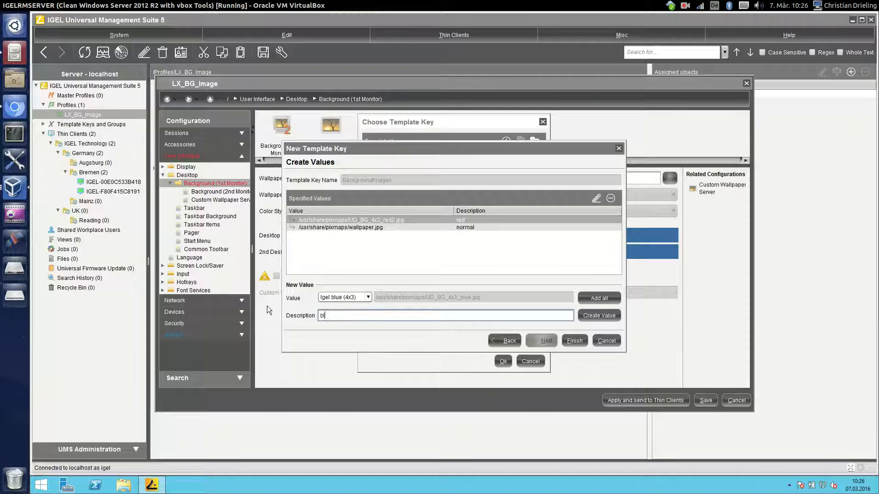
click(599, 315)
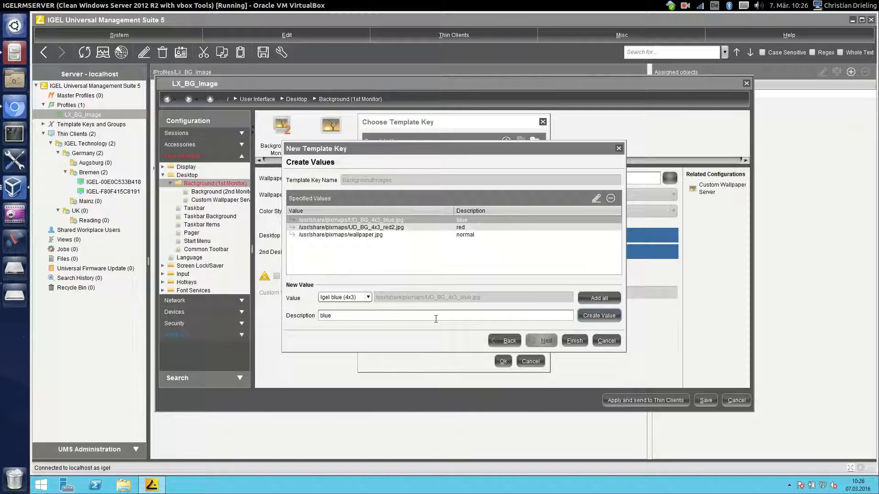
mouse_move(313, 229)
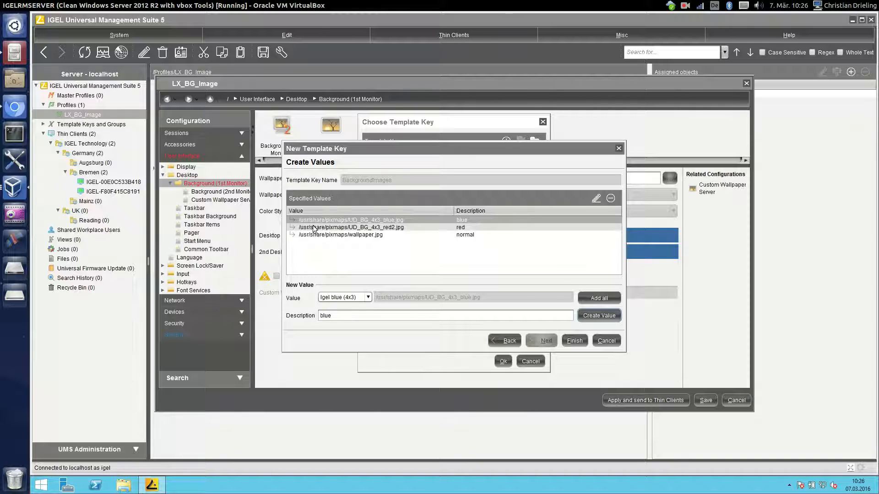
click(573, 340)
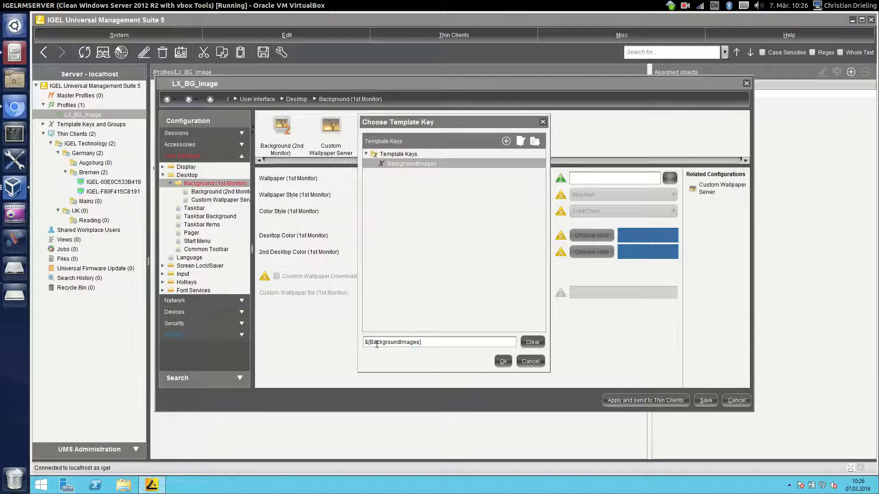
- Apply BackgroundImages to the wallpaper and save LX_BG_Image with update time Next Reboot
click(502, 361)
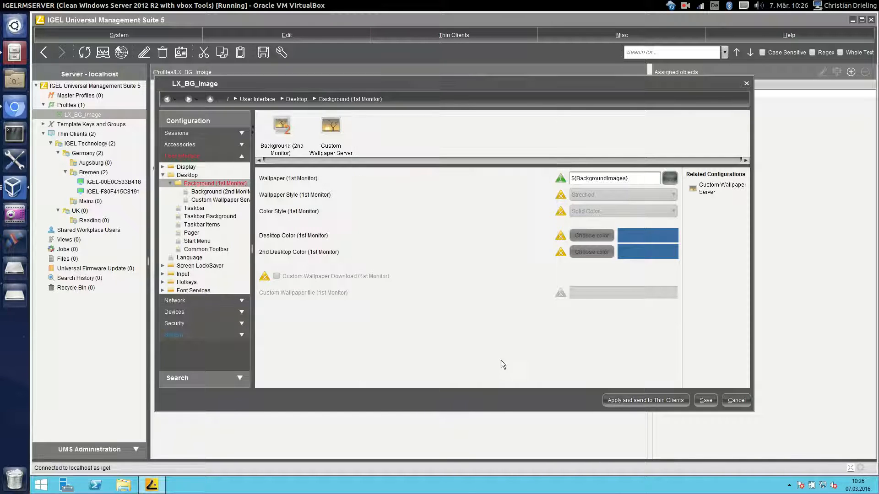
mouse_move(566, 158)
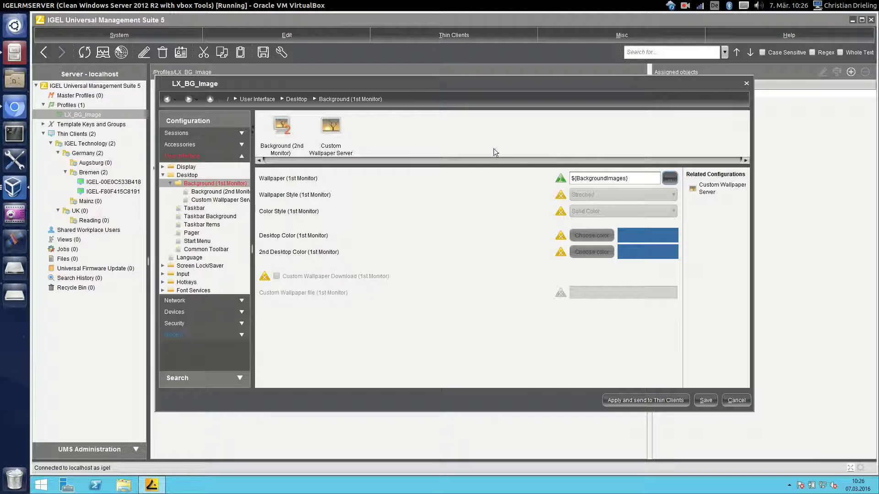
click(705, 400)
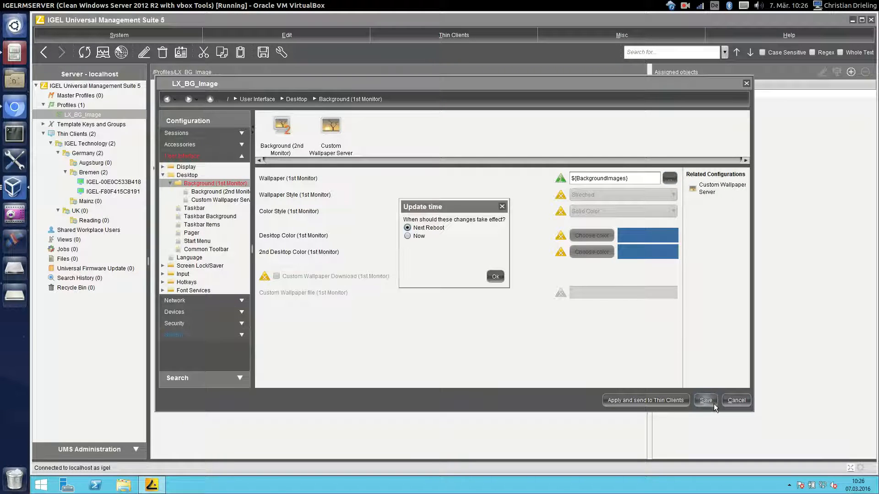
click(495, 276)
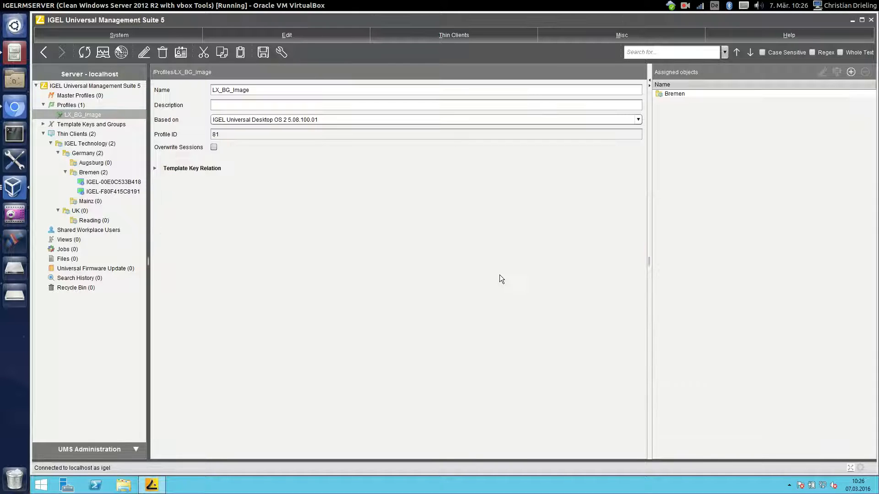
- Expand Template Keys > BackgroundImages and select the red template value
click(112, 181)
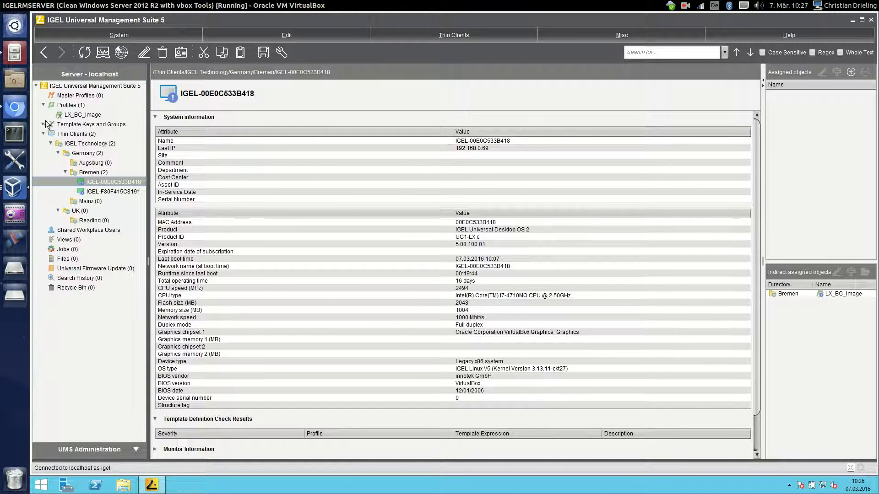
click(47, 124)
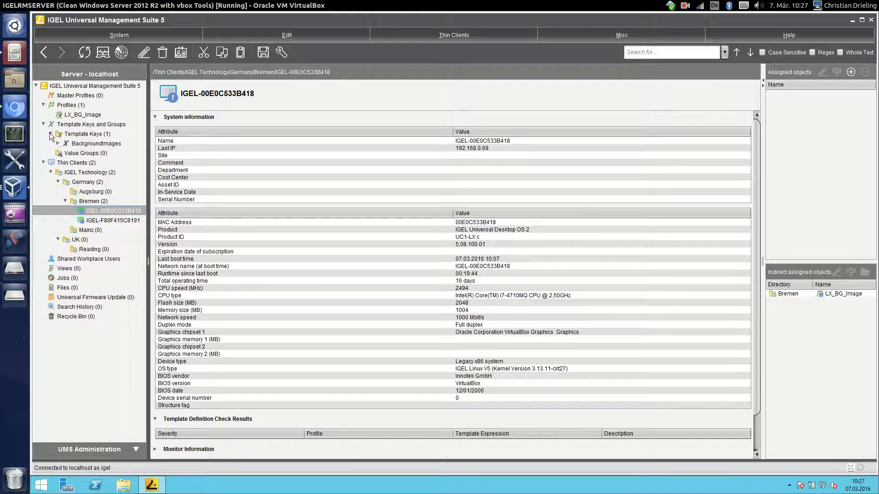
click(96, 143)
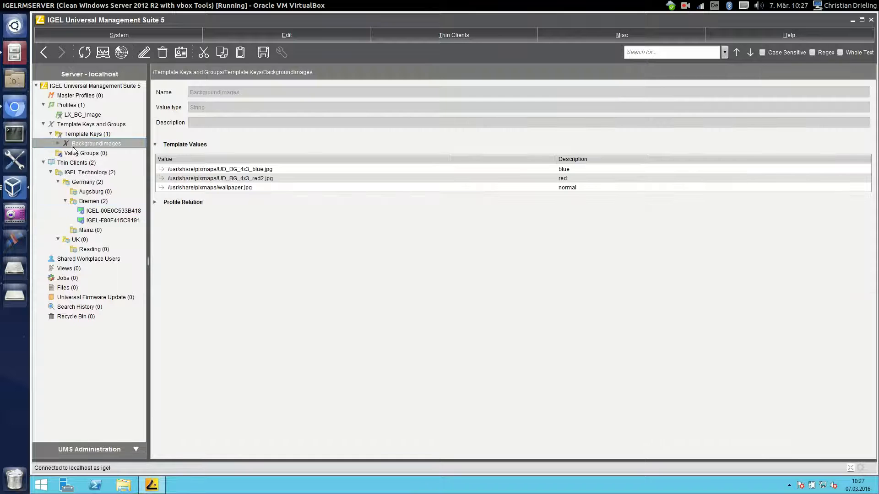
click(58, 142)
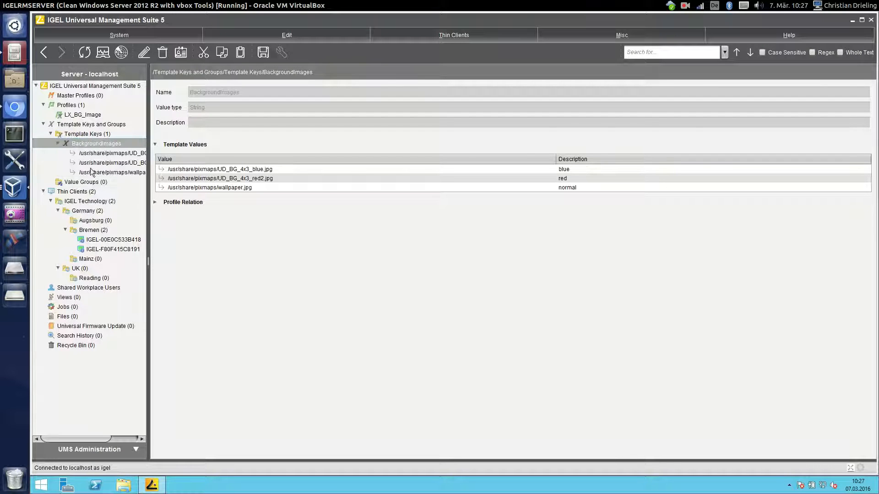
click(112, 153)
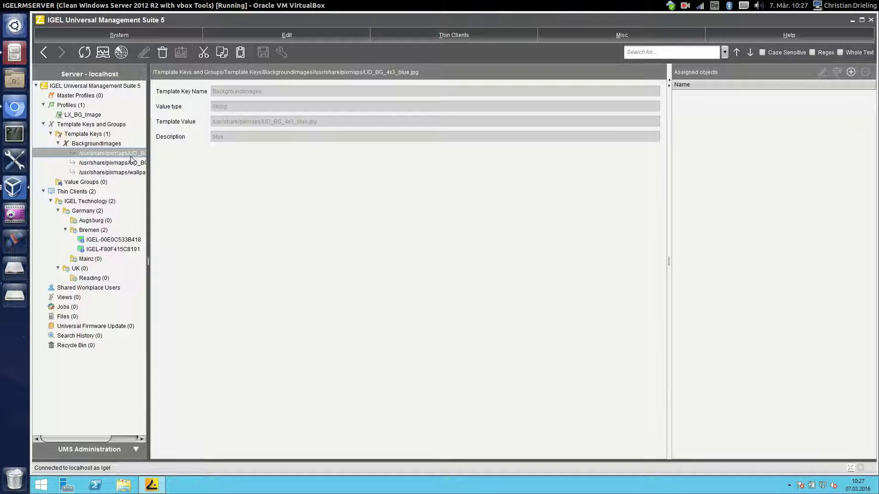
click(112, 162)
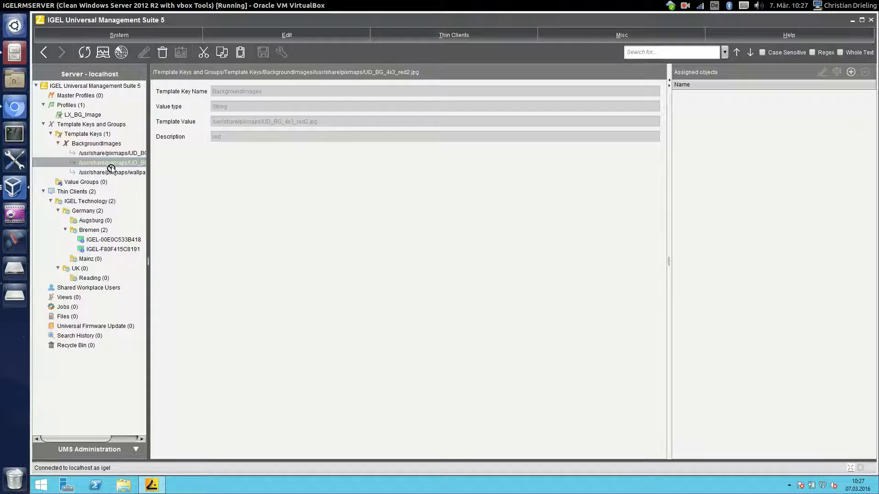
- Assign the red value to thin client IGEL-00E0C533B418 with update time Now
click(112, 240)
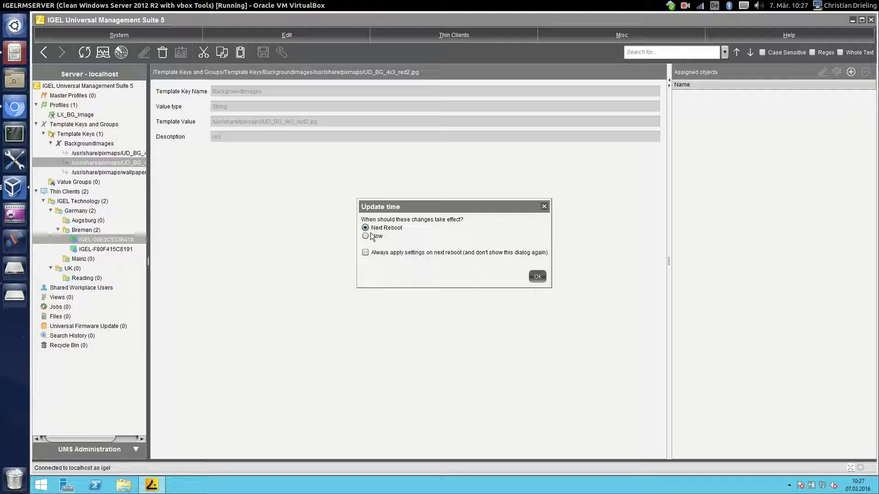
click(535, 277)
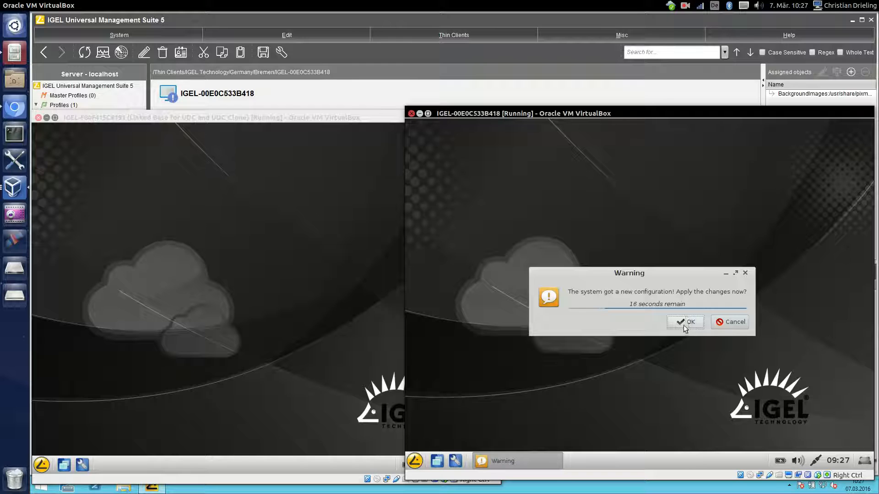
- Accept the new configuration in IGEL-00E0C533B418's VM, then select IGEL-F80F415C8191
click(684, 322)
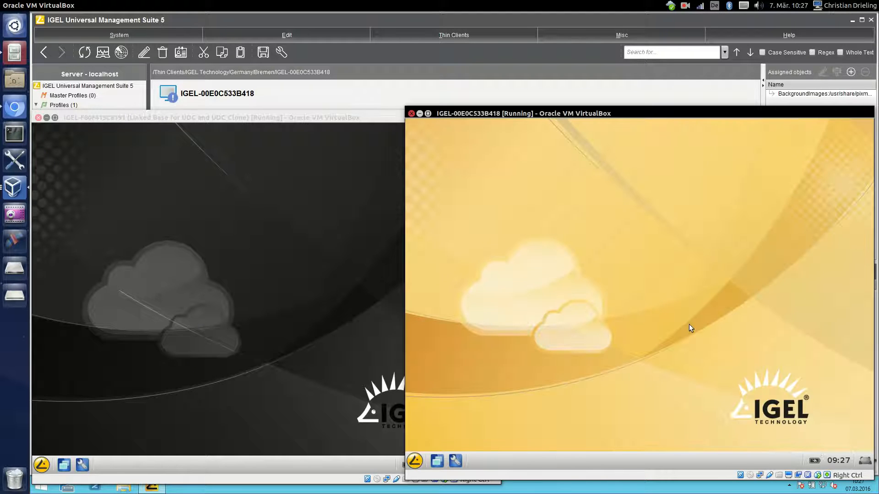
mouse_move(598, 212)
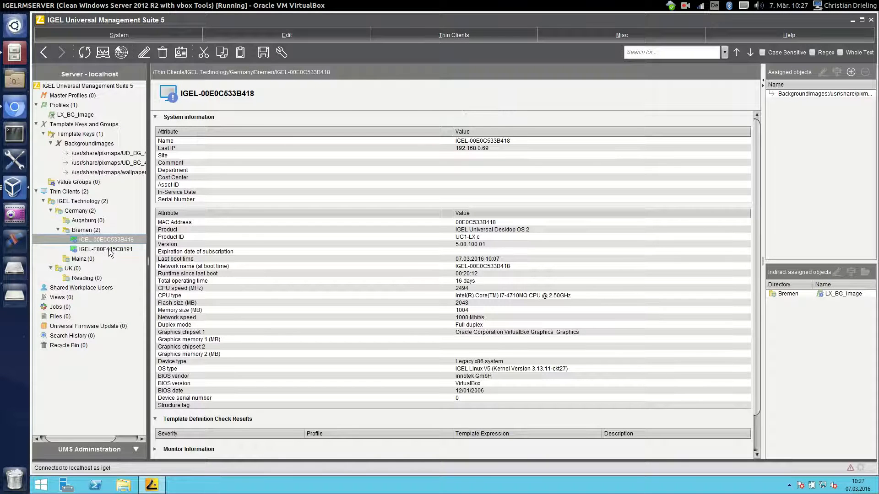
click(106, 249)
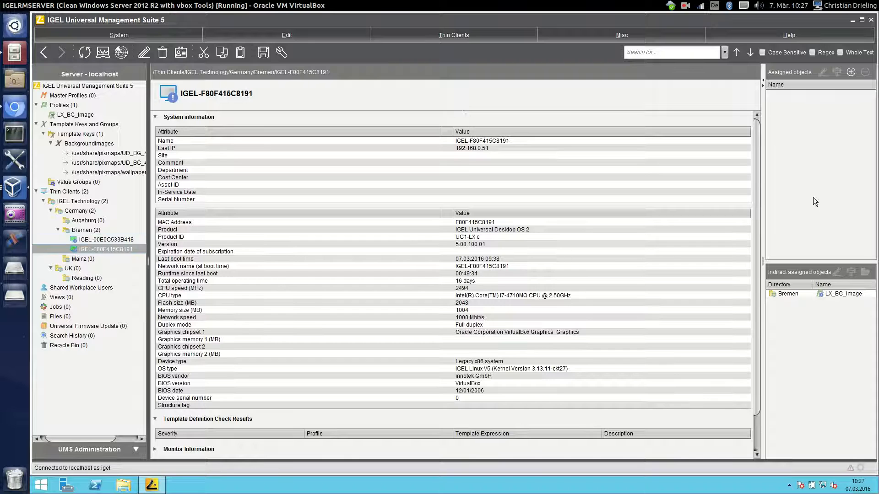
- Send Settings UMS->TC to IGEL-F80F415C8191 and accept the configuration in its VM
right_click(107, 248)
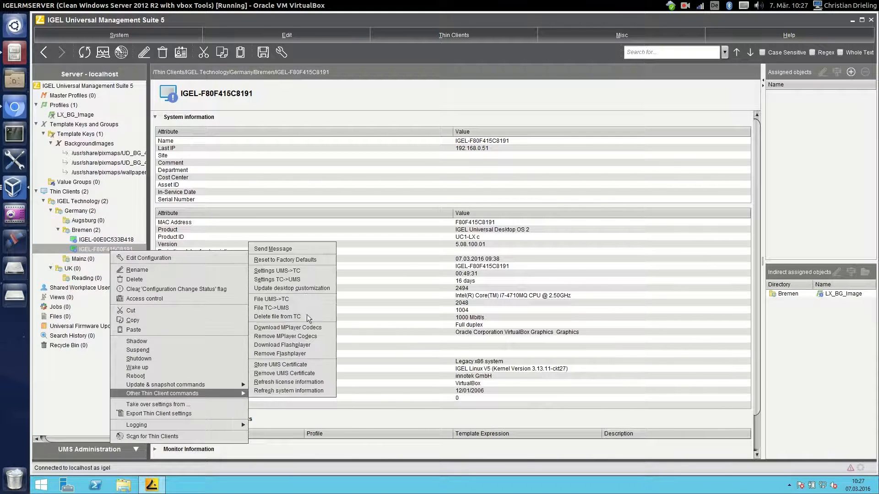
click(479, 340)
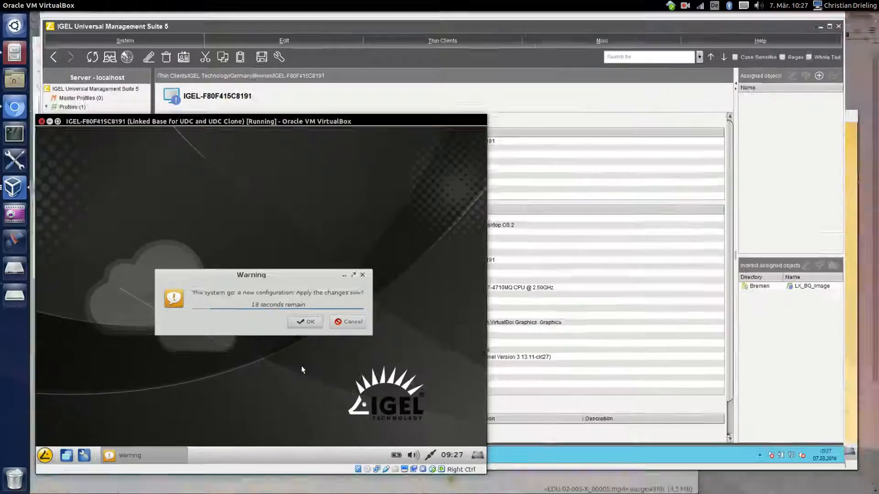
click(304, 321)
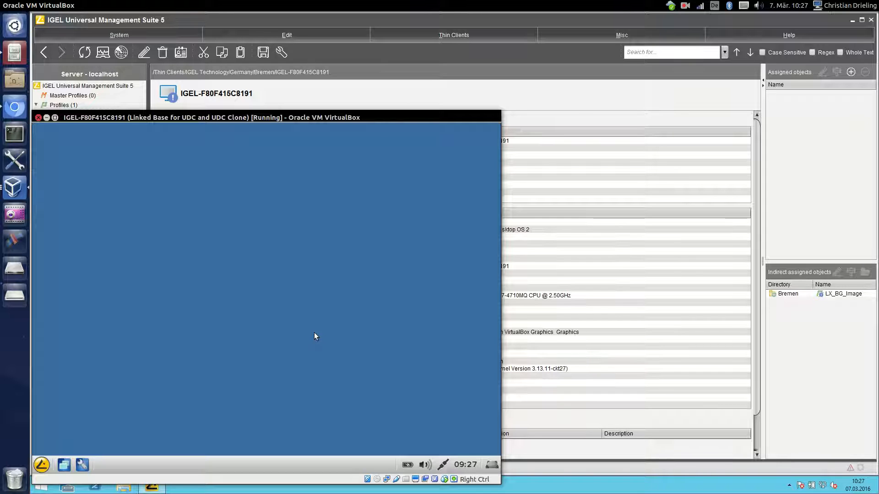
click(453, 35)
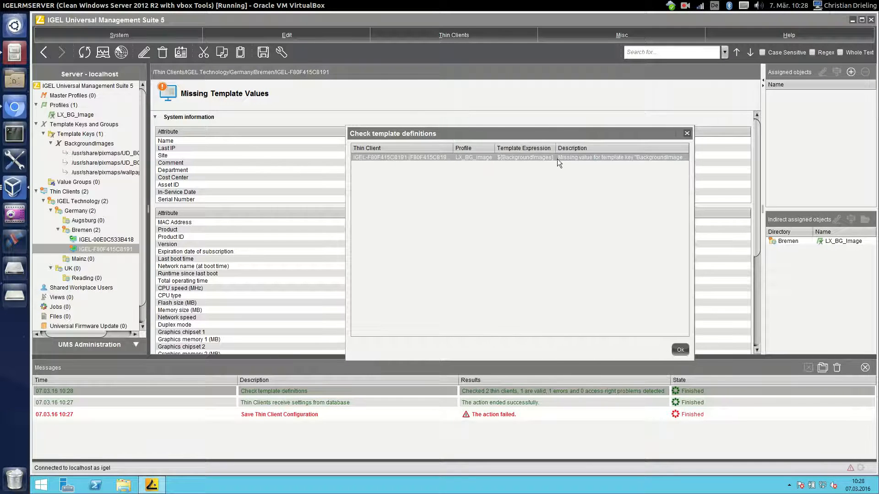
mouse_move(710, 346)
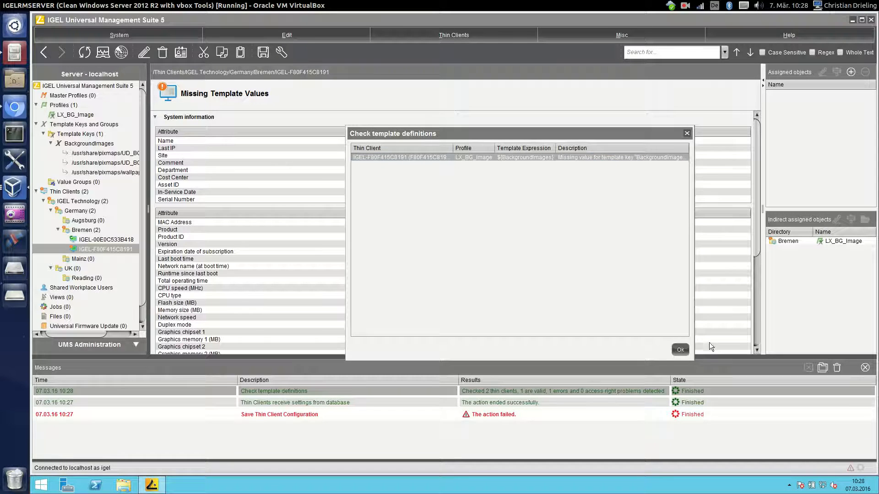
- Close the template check report flagging IGEL-F80F415C8191's missing BackgroundImages value
click(680, 349)
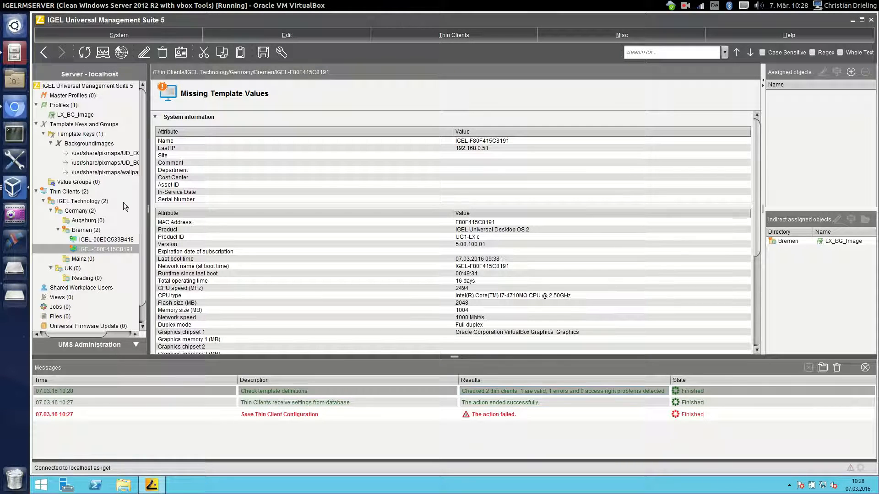
- Assign the normal wallpaper value to IGEL-F80F415C8191 with update time Now
click(106, 162)
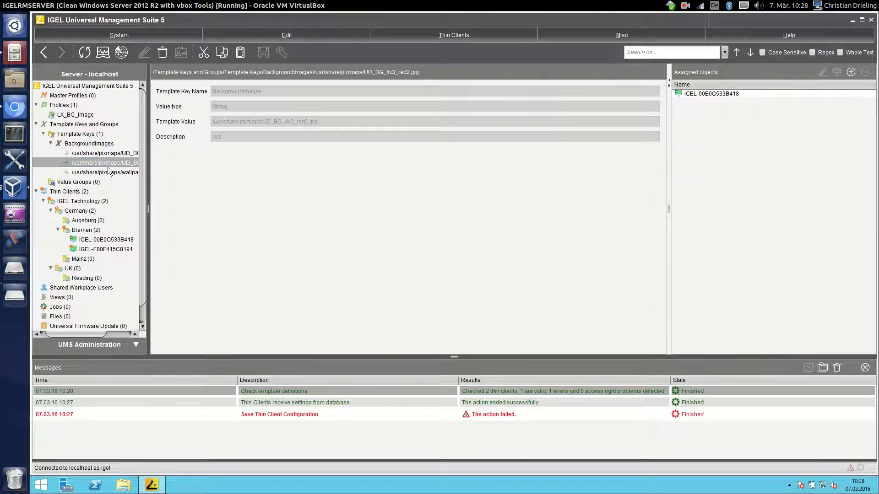
click(106, 172)
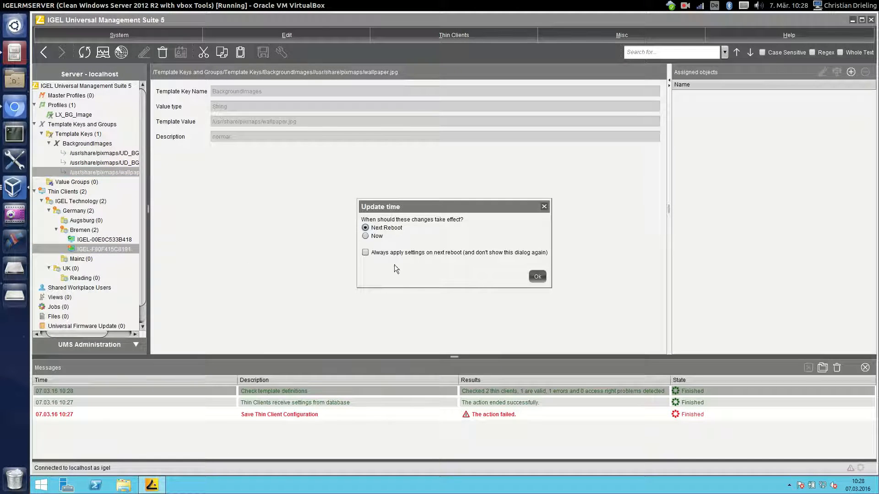
click(536, 276)
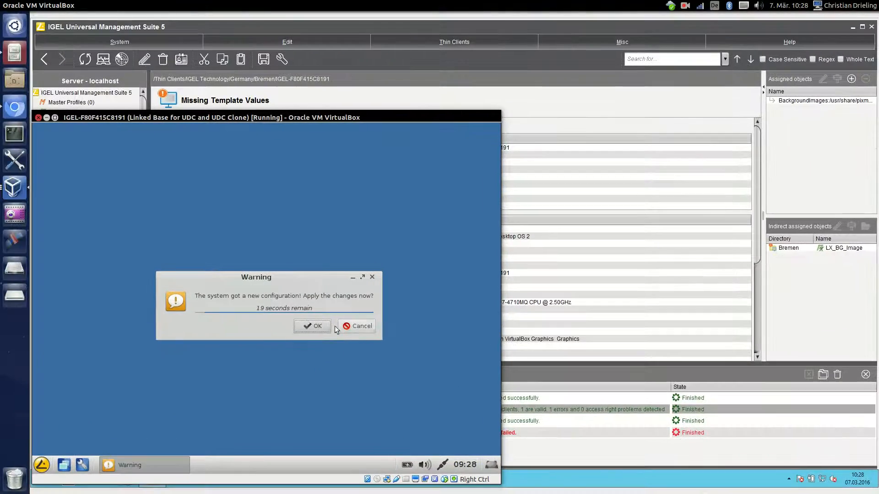
- Accept the new configuration in IGEL-F80F415C8191's VM to apply the orange wallpaper
click(312, 326)
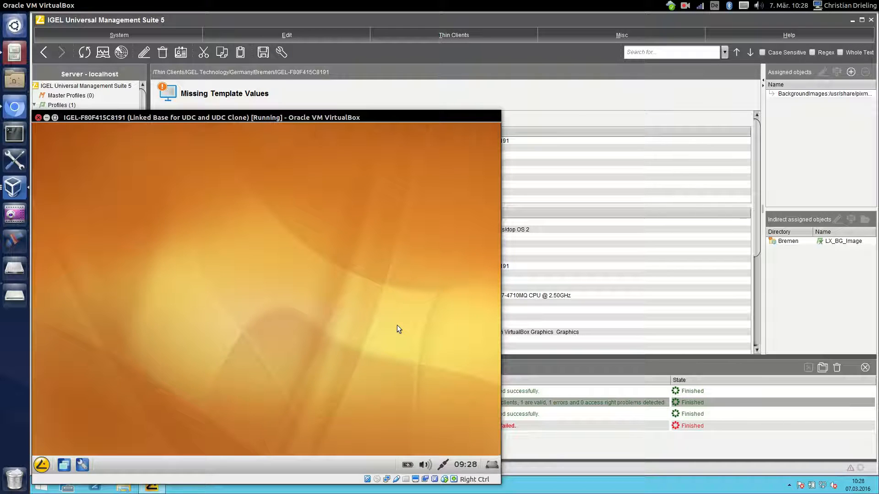
mouse_move(497, 317)
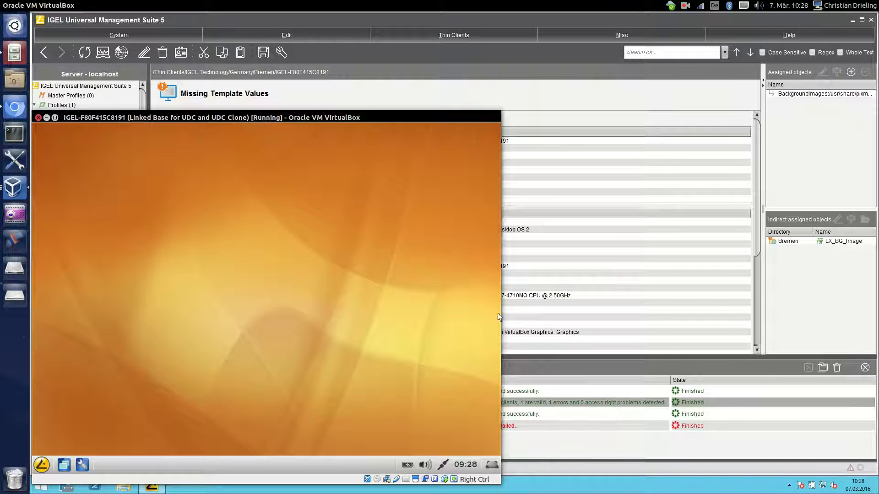
mouse_move(479, 113)
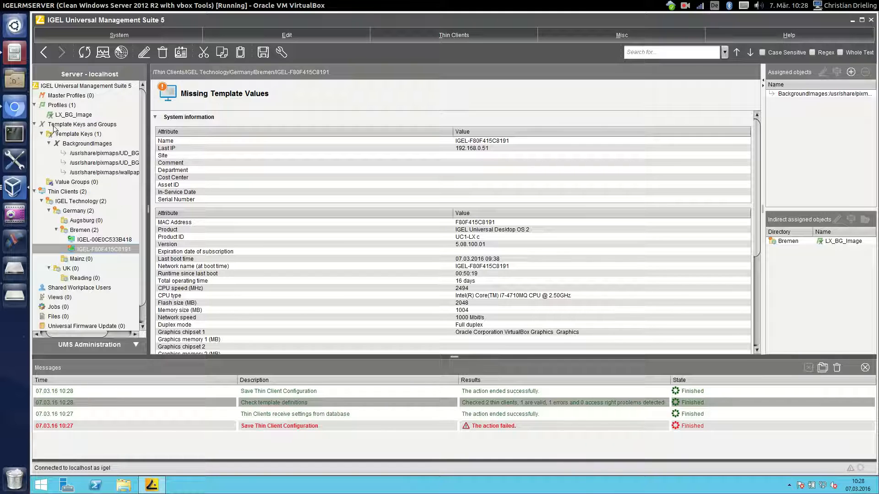
mouse_move(73, 115)
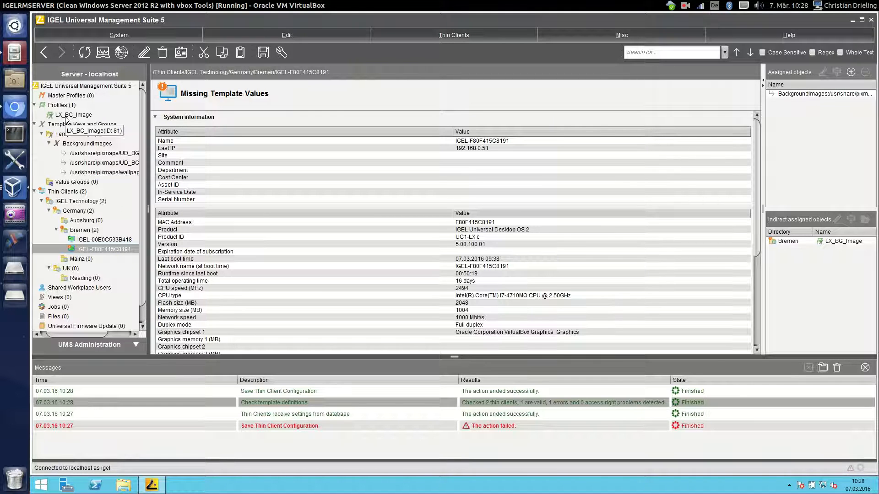